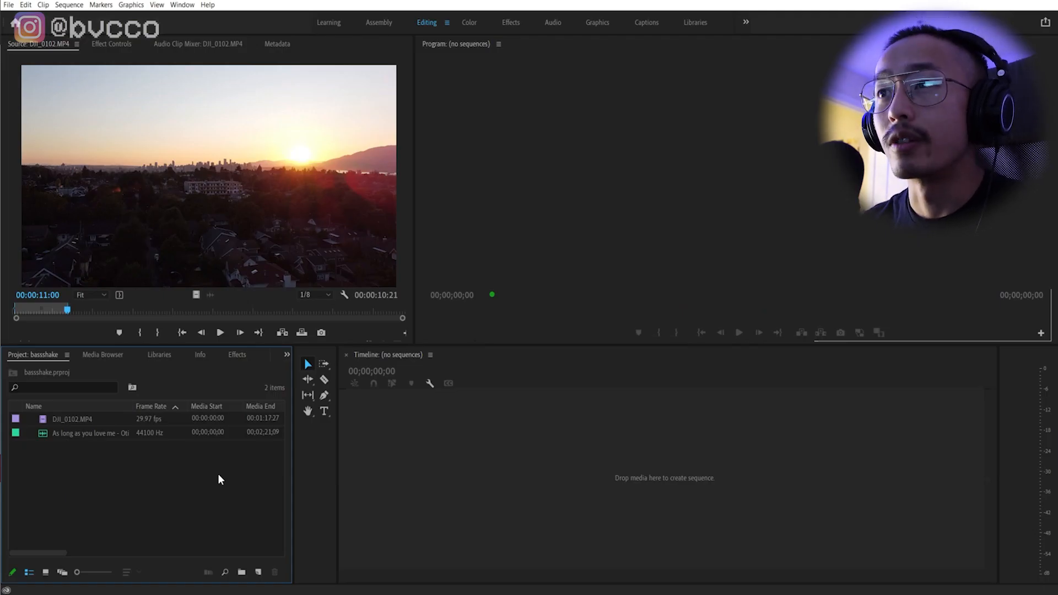
{"action": "mouse_move", "coordinate": [216, 500]}
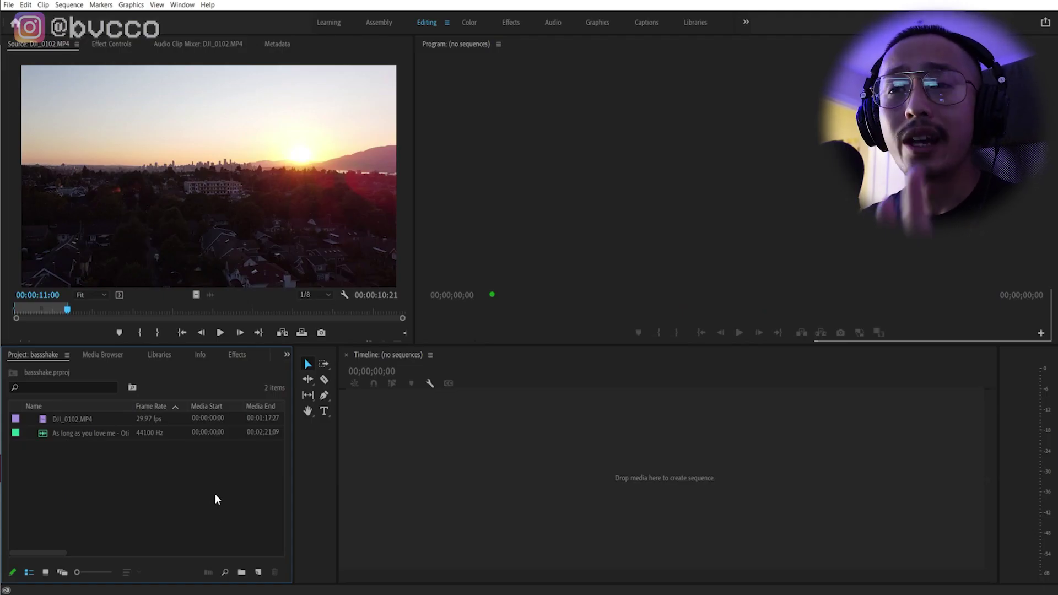
{"action": "mouse_move", "coordinate": [223, 487]}
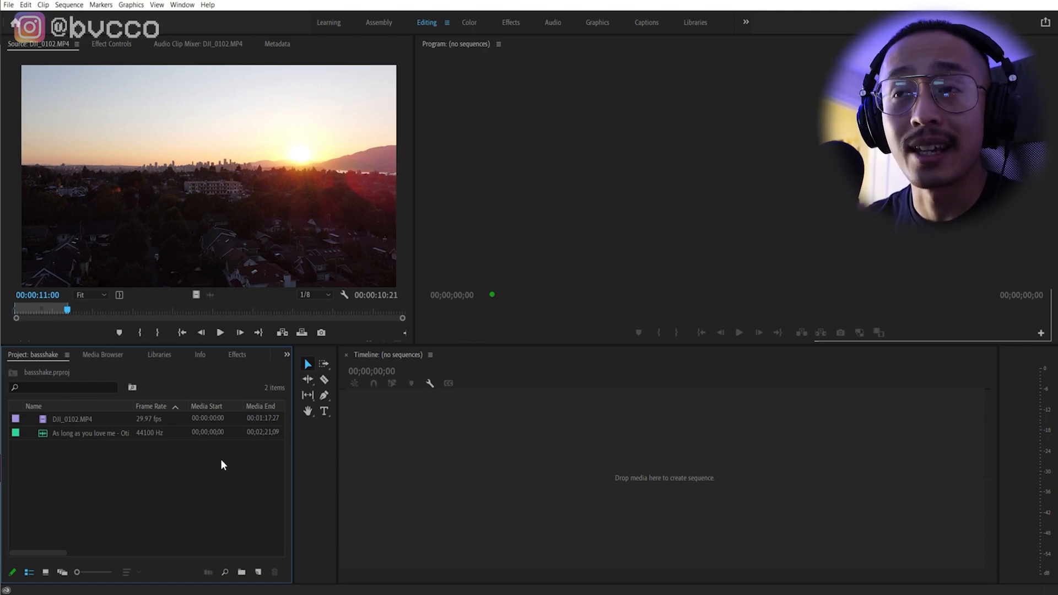
{"action": "mouse_move", "coordinate": [209, 493]}
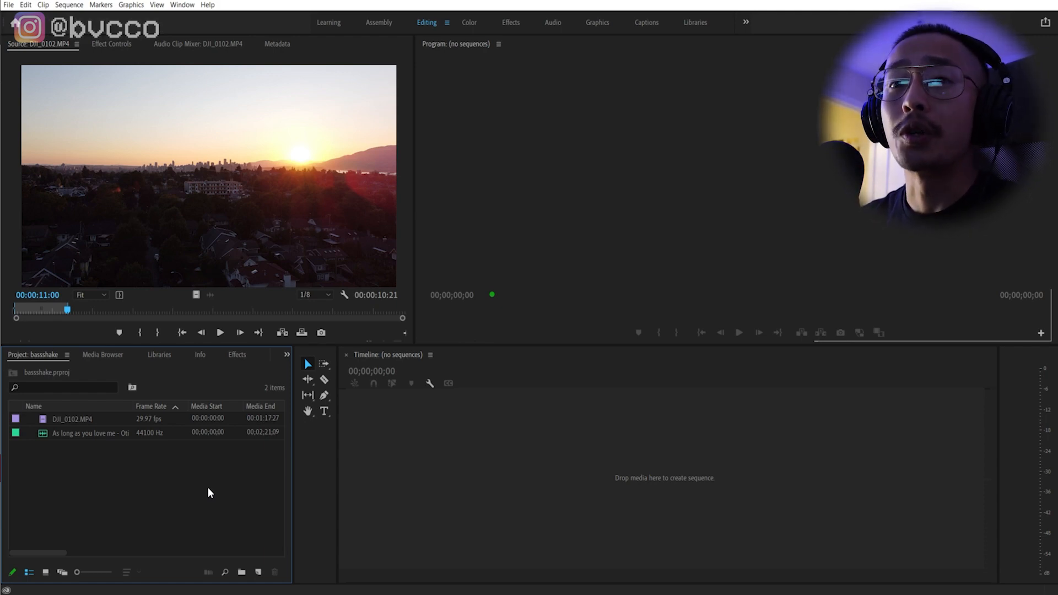
{"action": "mouse_move", "coordinate": [200, 479]}
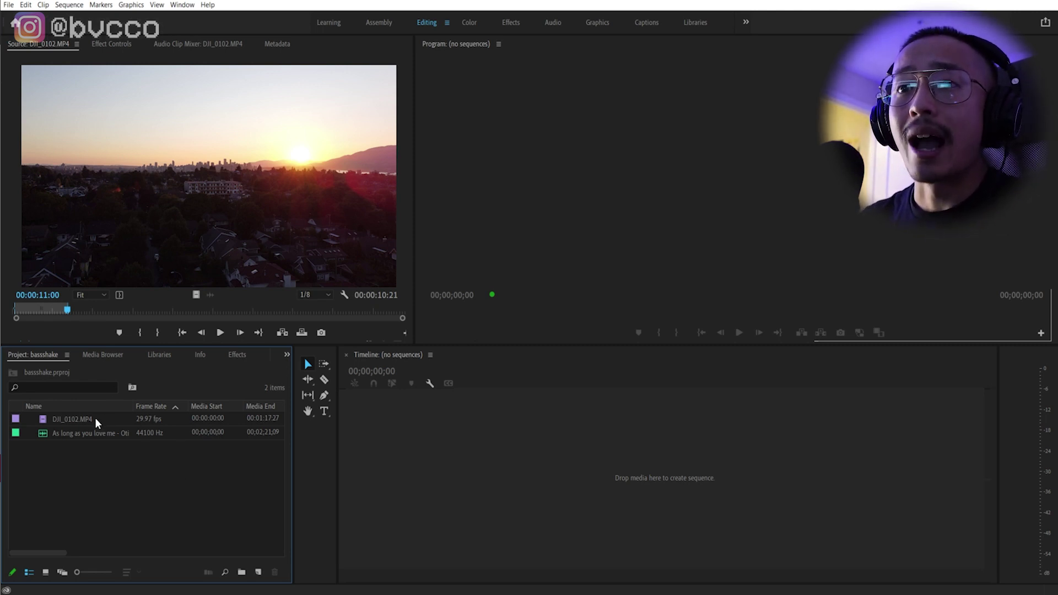
Build a sequence from DJI_0102.MP4 and place the song on the audio track beneath it
{"action": "left_click", "coordinate": [71, 419]}
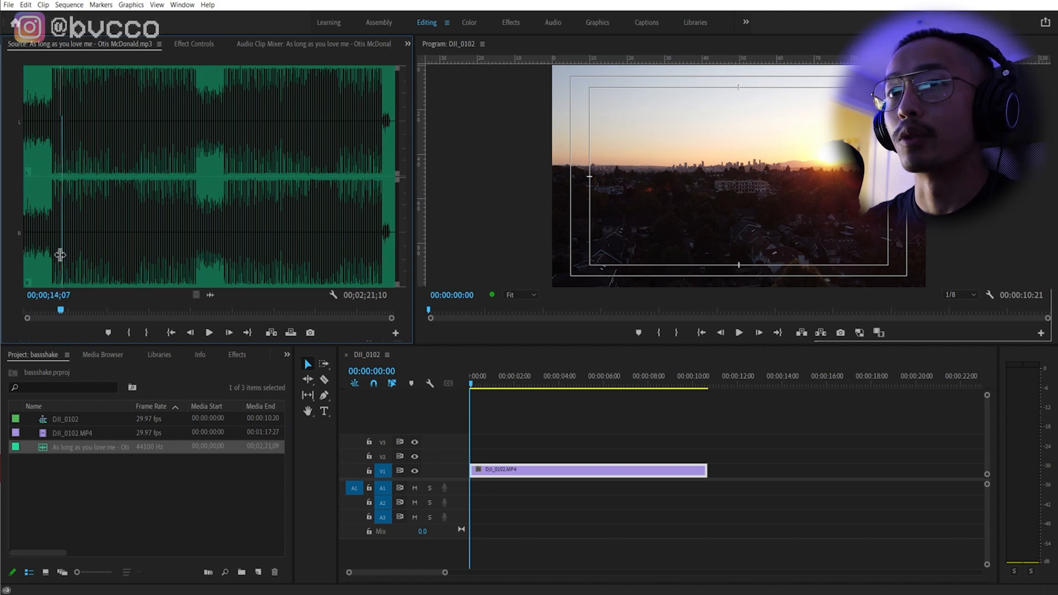
{"action": "left_click_drag", "start_coordinate": [59, 309], "coordinate": [210, 308]}
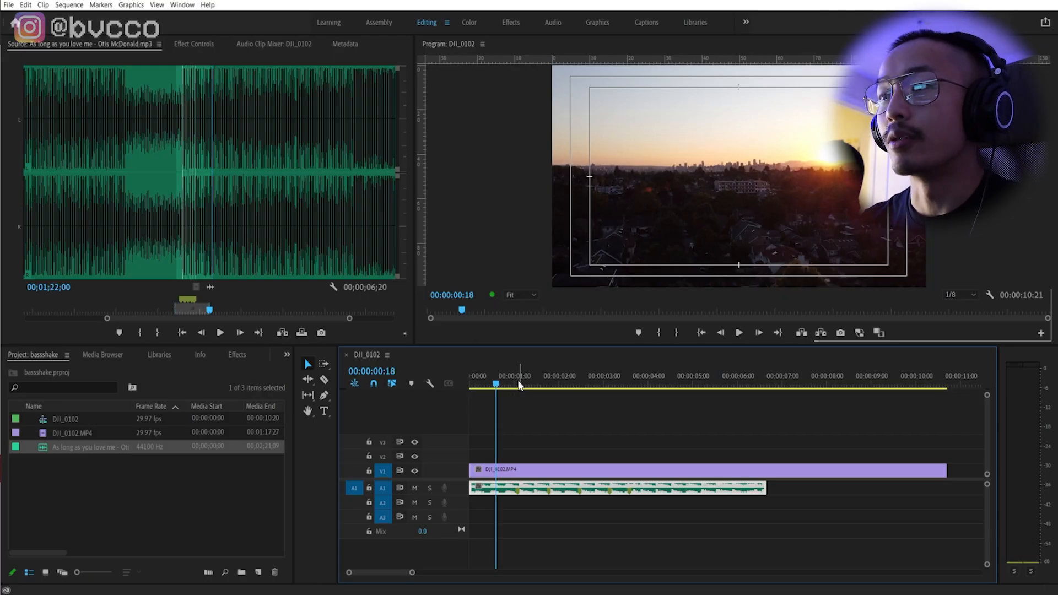
Razor the drone clip at the point where the song ends
{"action": "left_click_drag", "start_coordinate": [497, 385], "coordinate": [505, 384]}
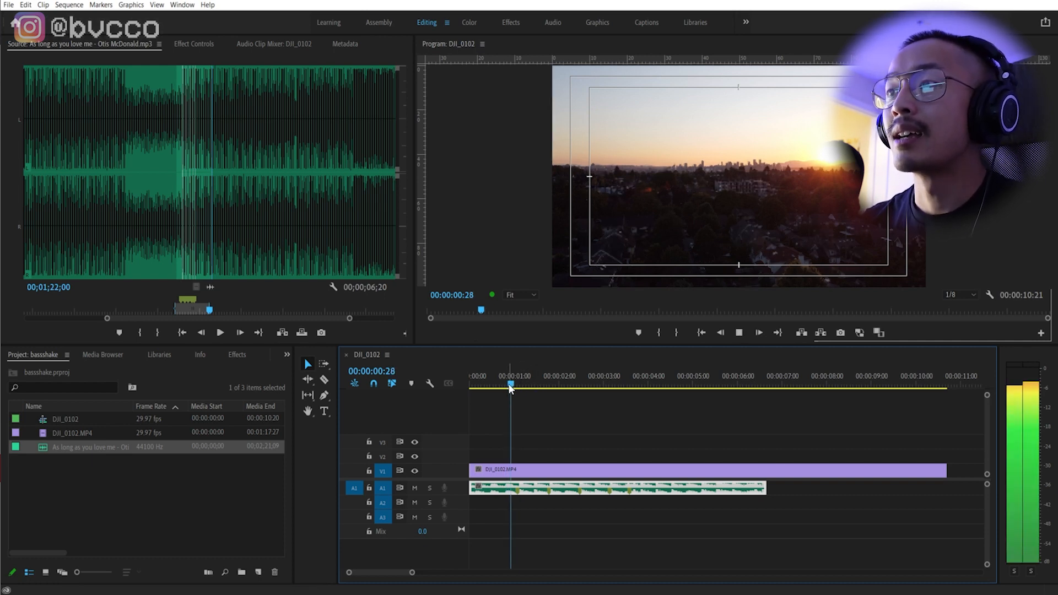
{"action": "left_click", "coordinate": [596, 384]}
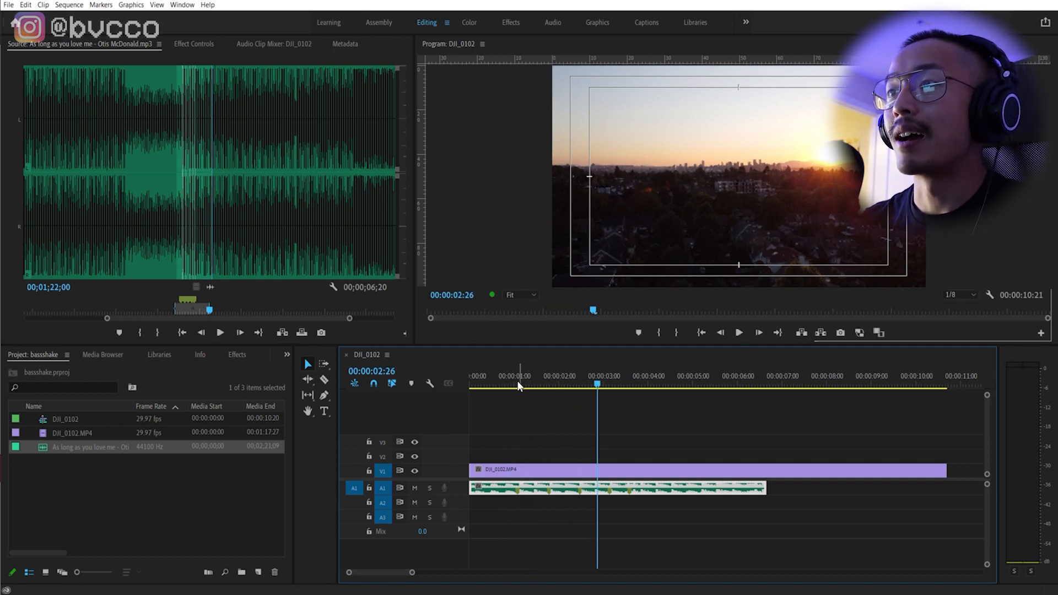
{"action": "left_click", "coordinate": [519, 384]}
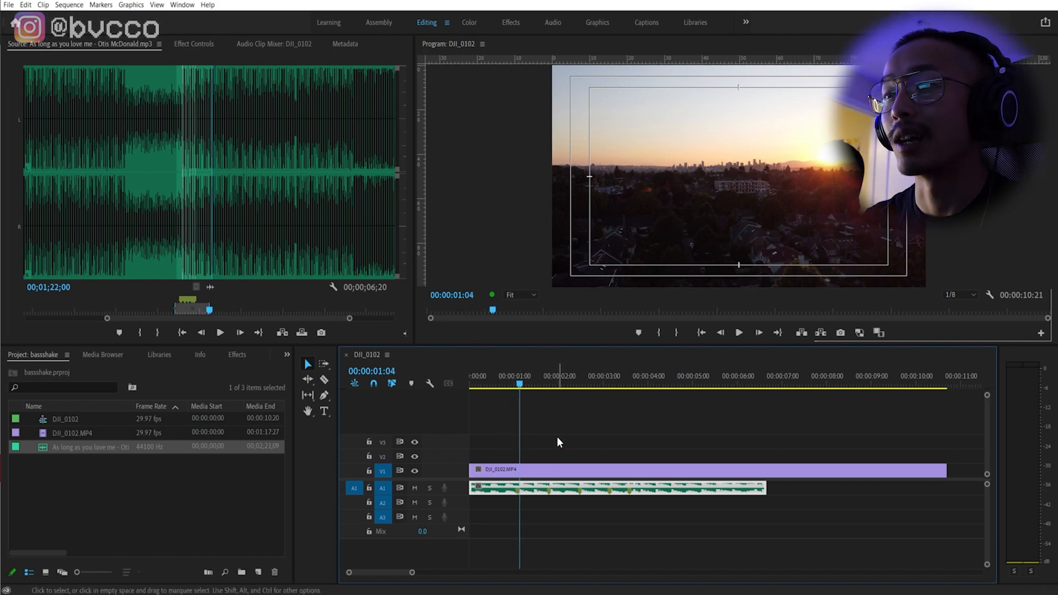
{"action": "left_click", "coordinate": [166, 507]}
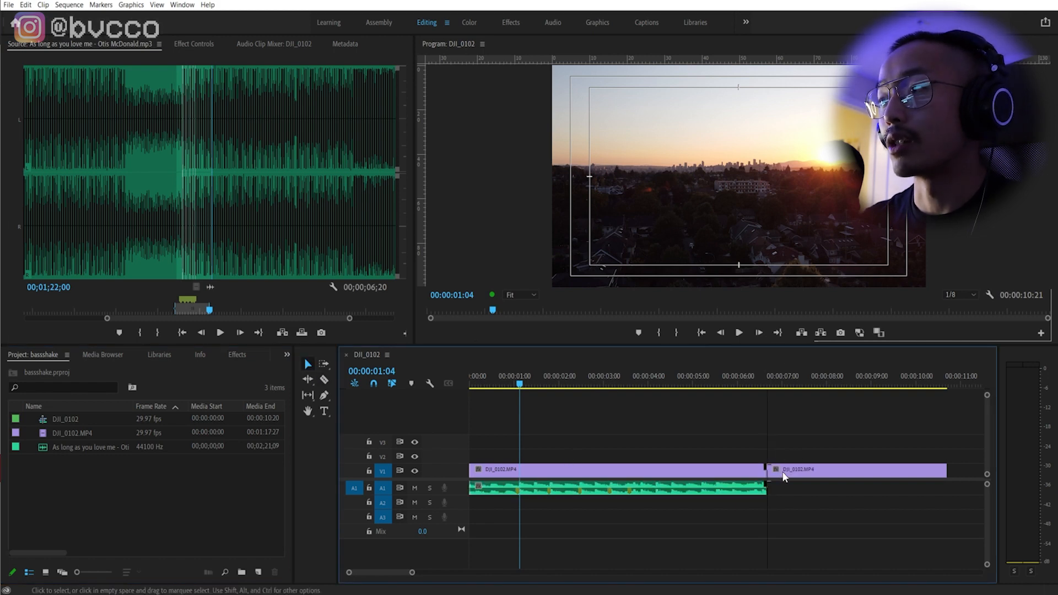
Delete the footage past the song's end and create a new adjustment layer above the clip
{"action": "right_click", "coordinate": [203, 518]}
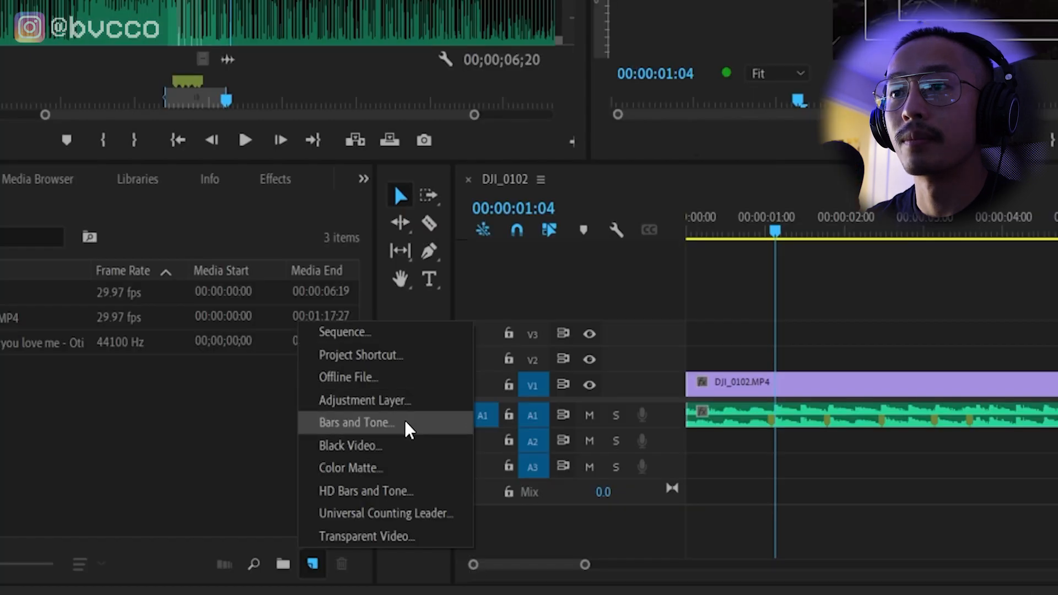
{"action": "left_click", "coordinate": [353, 423]}
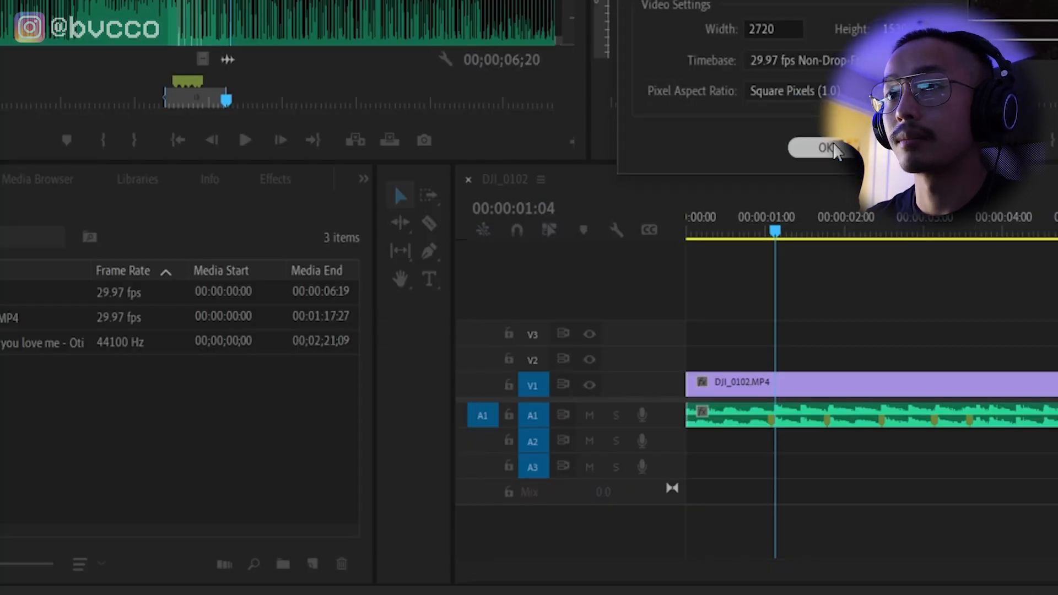
{"action": "left_click", "coordinate": [826, 148]}
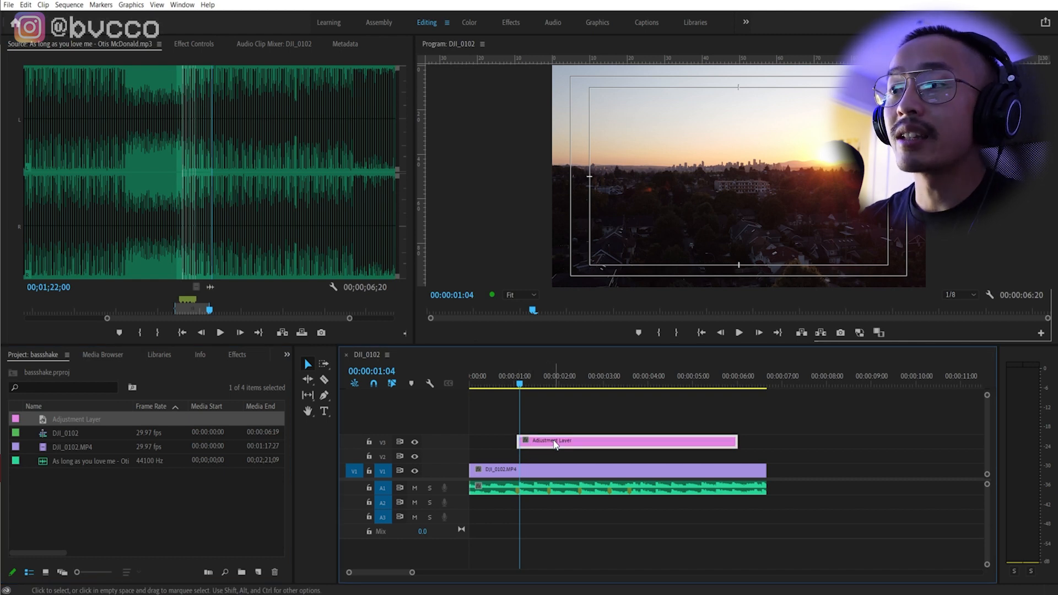
Find Directional Blur in the Effects library by searching 'direction'
{"action": "left_click", "coordinate": [227, 355]}
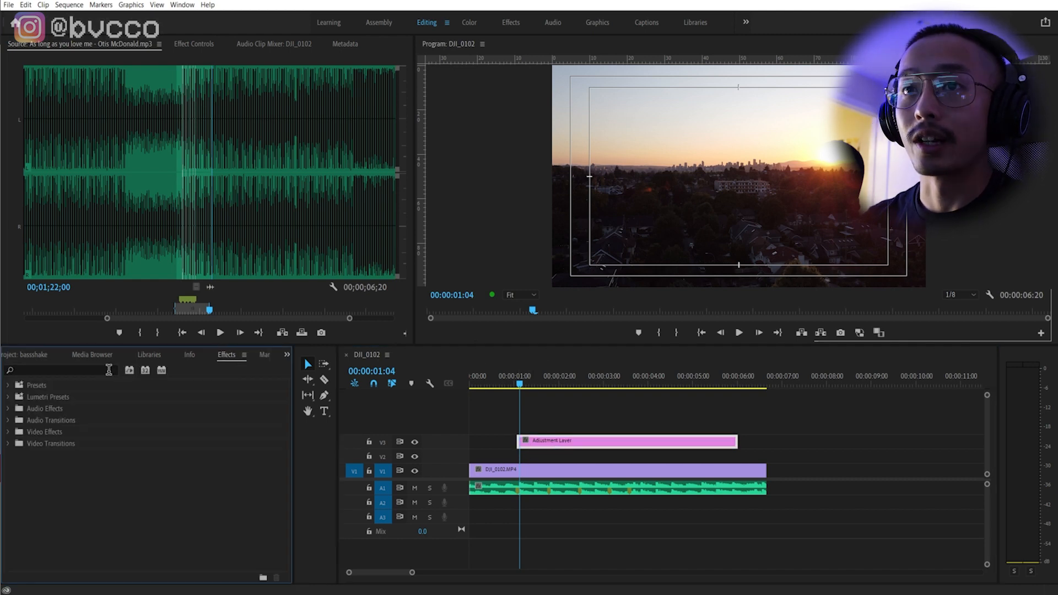
{"action": "type", "text": "direction"}
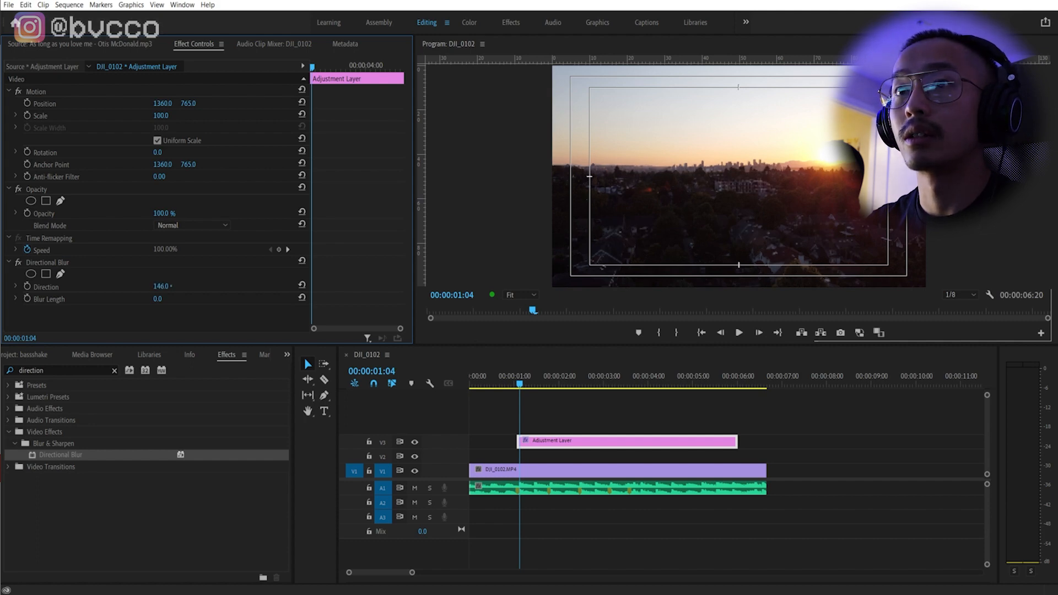
Set the Directional Blur direction to 90 and line the short adjustment sliver up with the beat
{"action": "left_click_drag", "start_coordinate": [158, 299], "coordinate": [158, 299]}
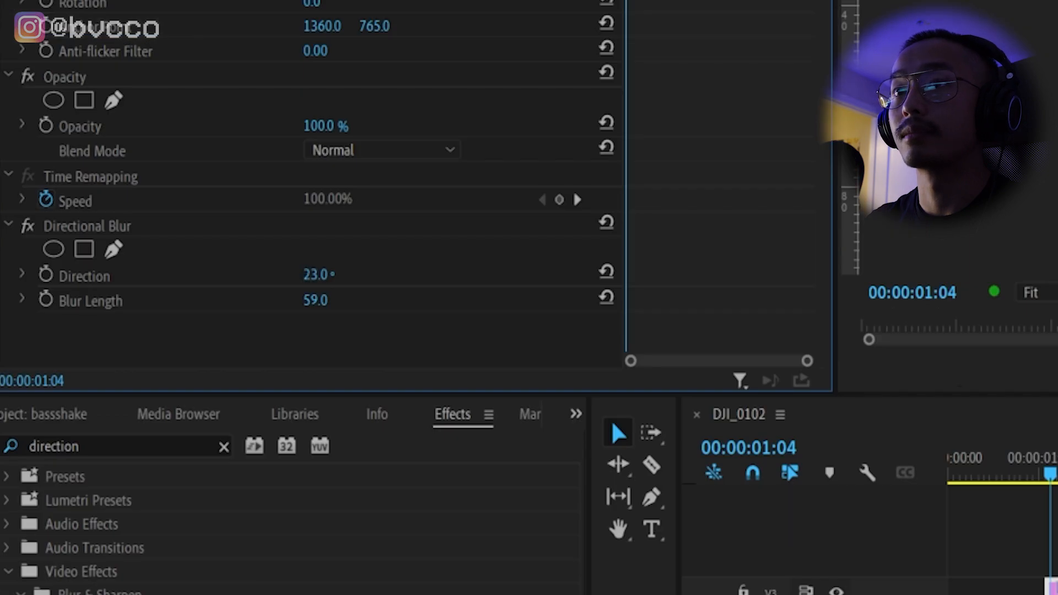
{"action": "type", "text": "90"}
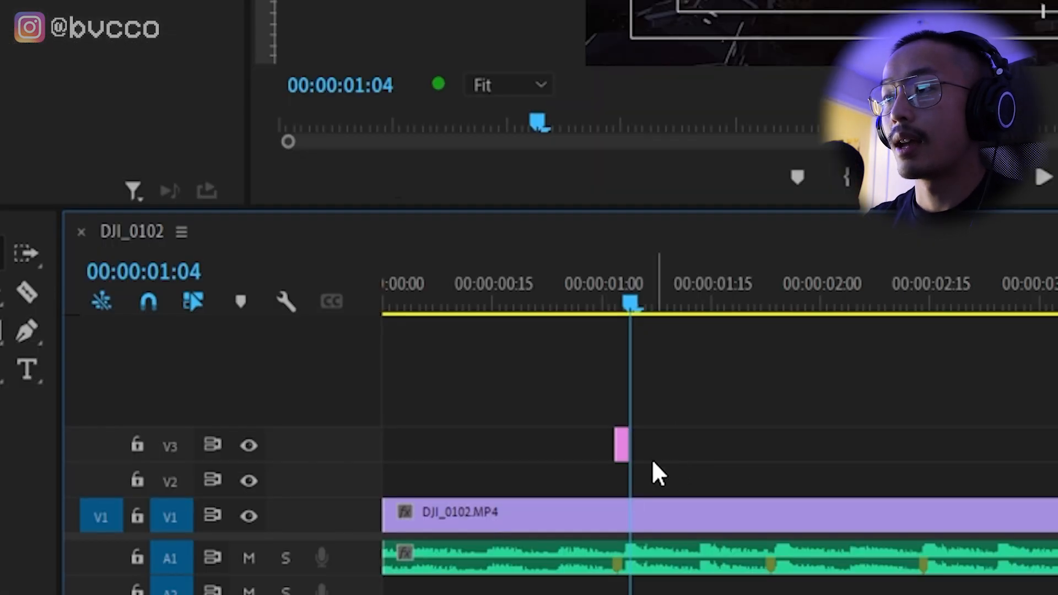
{"action": "left_click_drag", "start_coordinate": [627, 309], "coordinate": [608, 308]}
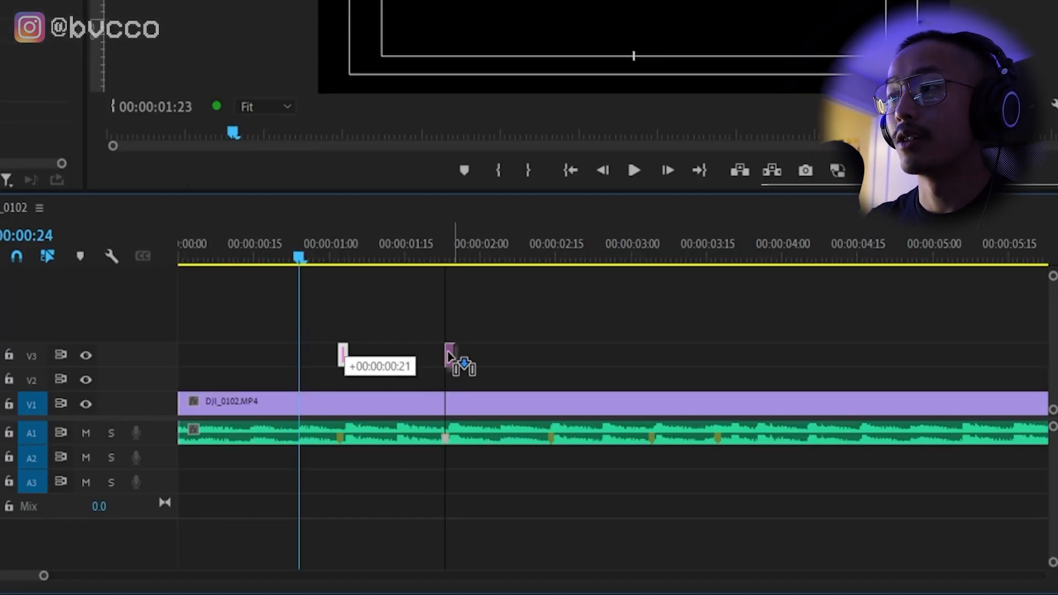
Copy the adjustment sliver onto the next two beat markers on V3
{"action": "left_click_drag", "start_coordinate": [452, 354], "coordinate": [553, 341]}
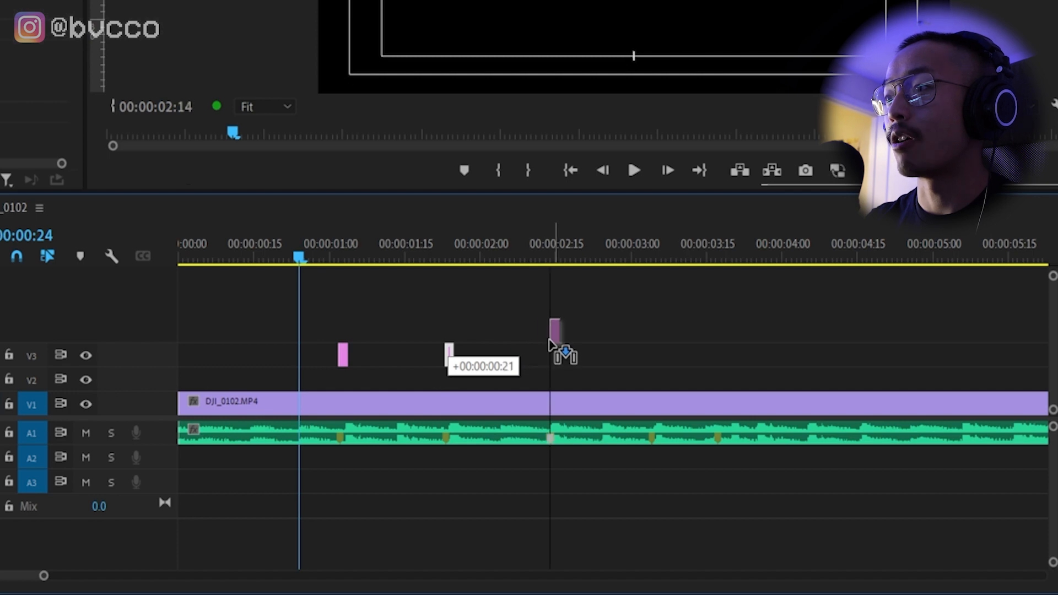
{"action": "left_click_drag", "start_coordinate": [553, 354], "coordinate": [655, 353]}
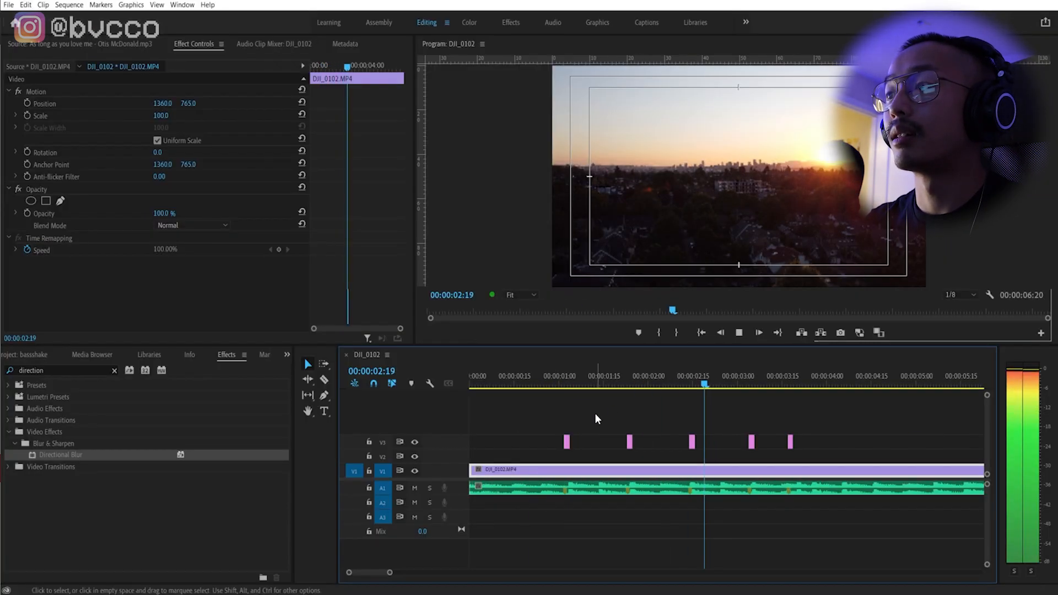
Apply Gaussian Blur to the first adjustment sliver, then search 'tra' for Transform
{"action": "left_click", "coordinate": [603, 384]}
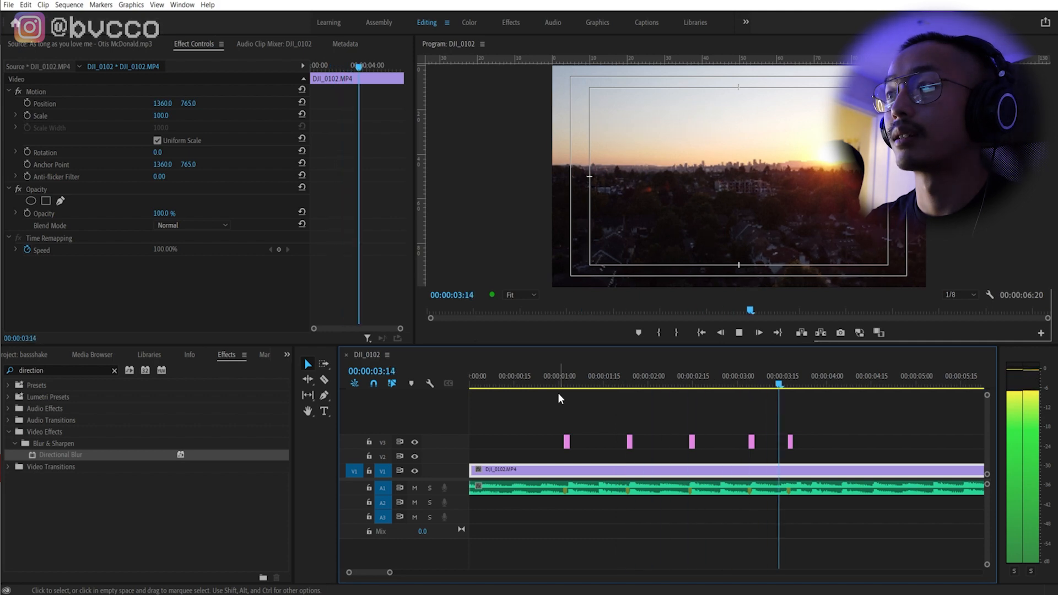
{"action": "left_click", "coordinate": [558, 376]}
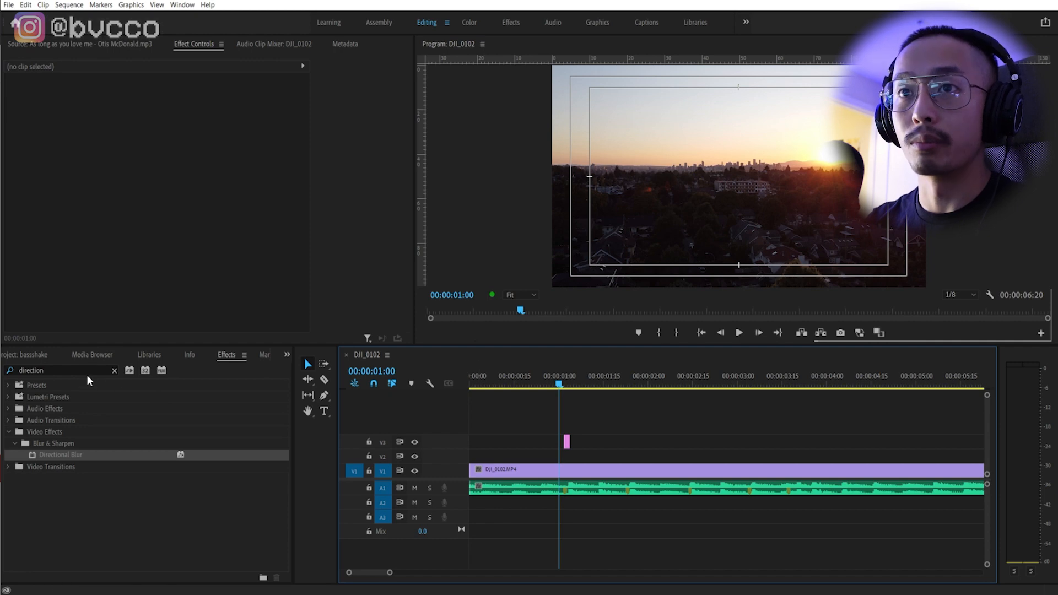
{"action": "type", "text": "gausion"}
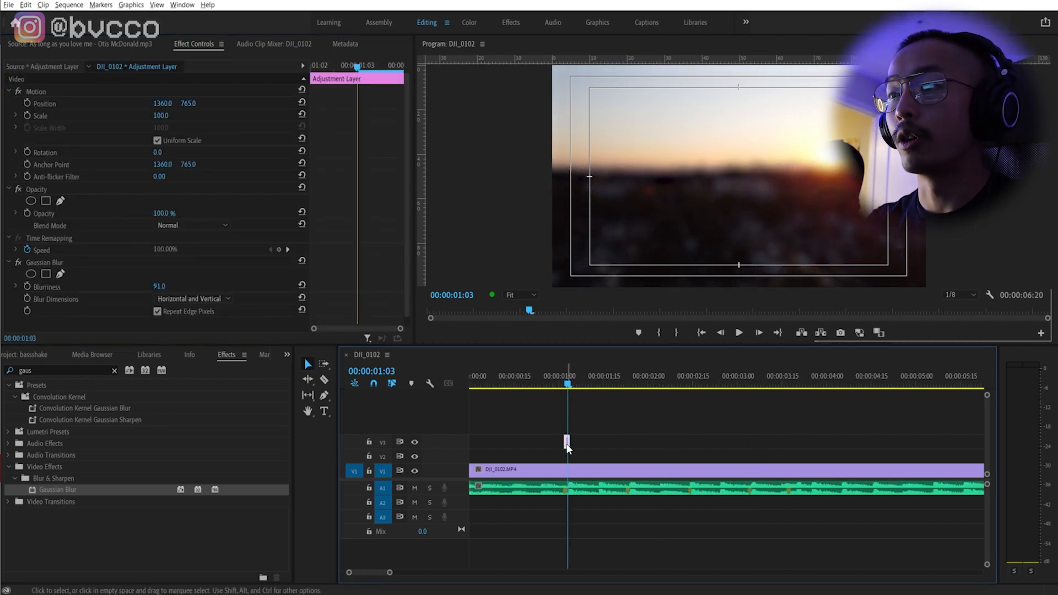
{"action": "left_click_drag", "start_coordinate": [567, 442], "coordinate": [692, 442]}
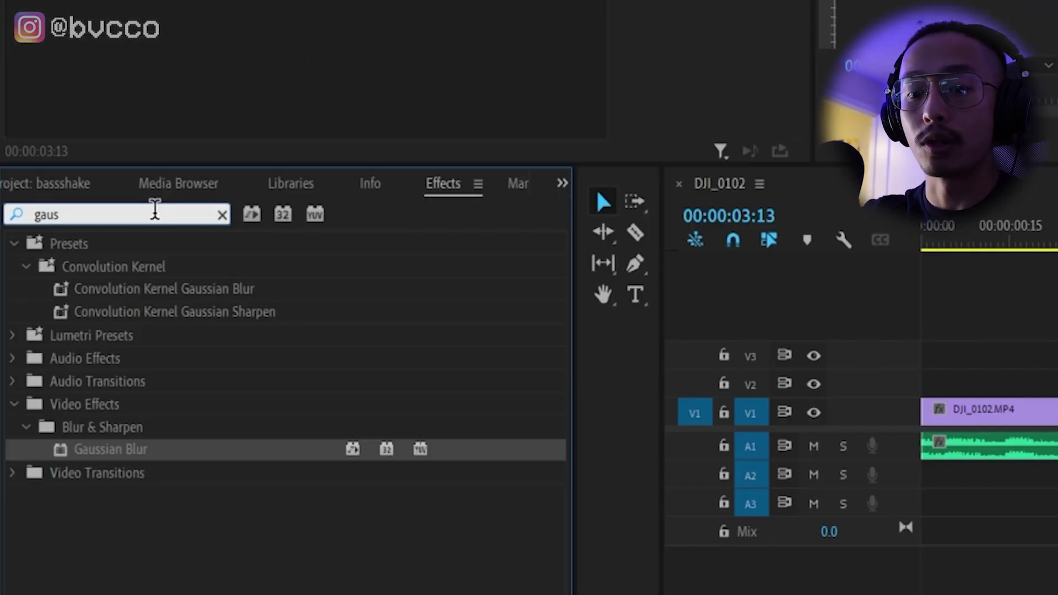
{"action": "type", "text": "transform"}
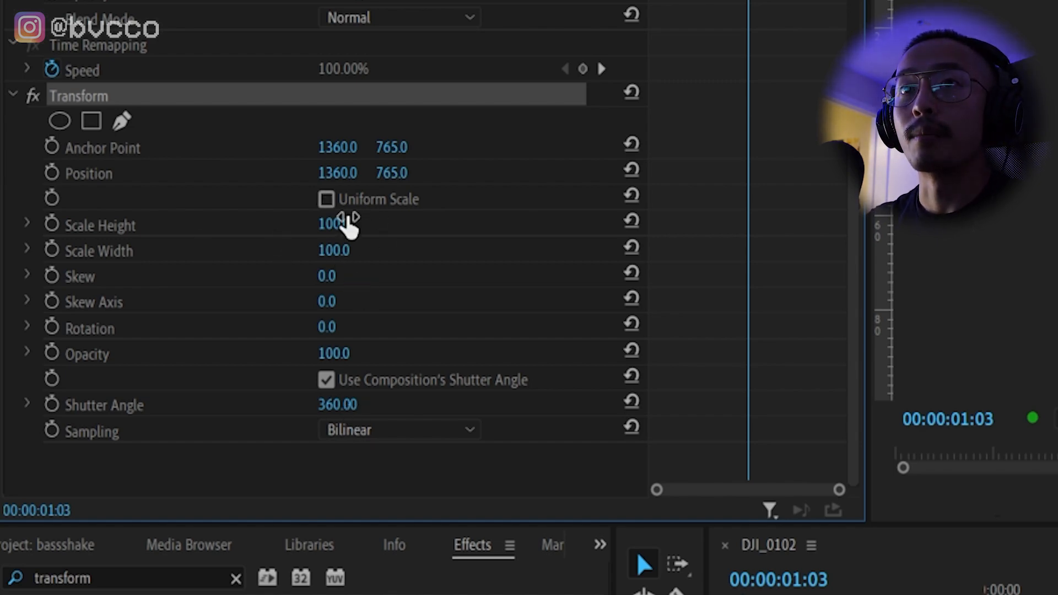
Keep Uniform Scale linked on the Transform effect and scroll to its Scale setting
{"action": "left_click", "coordinate": [326, 199]}
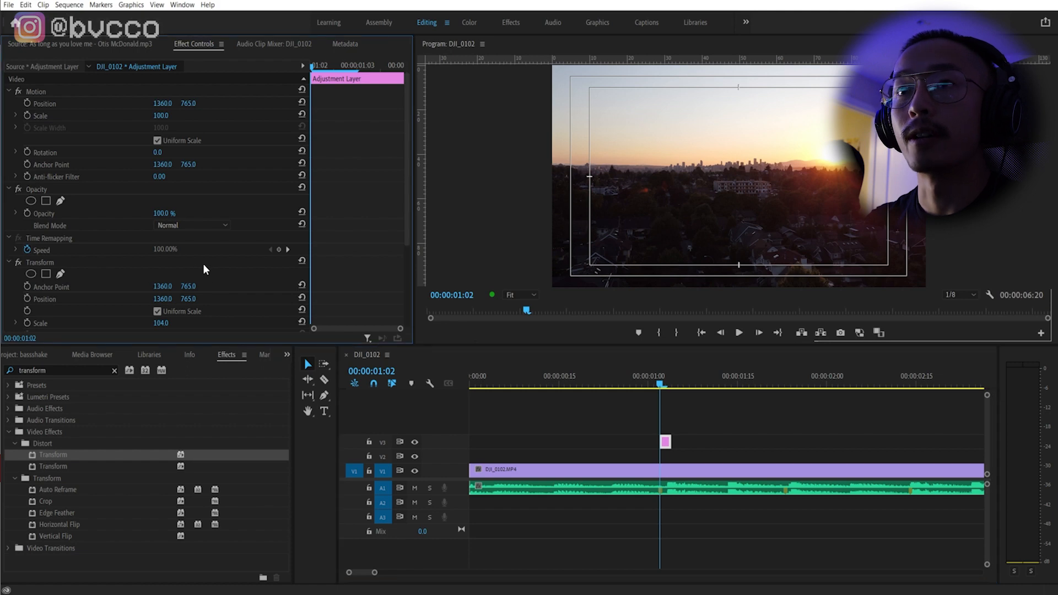
{"action": "scroll", "scroll_direction": "down", "scroll_amount": 3}
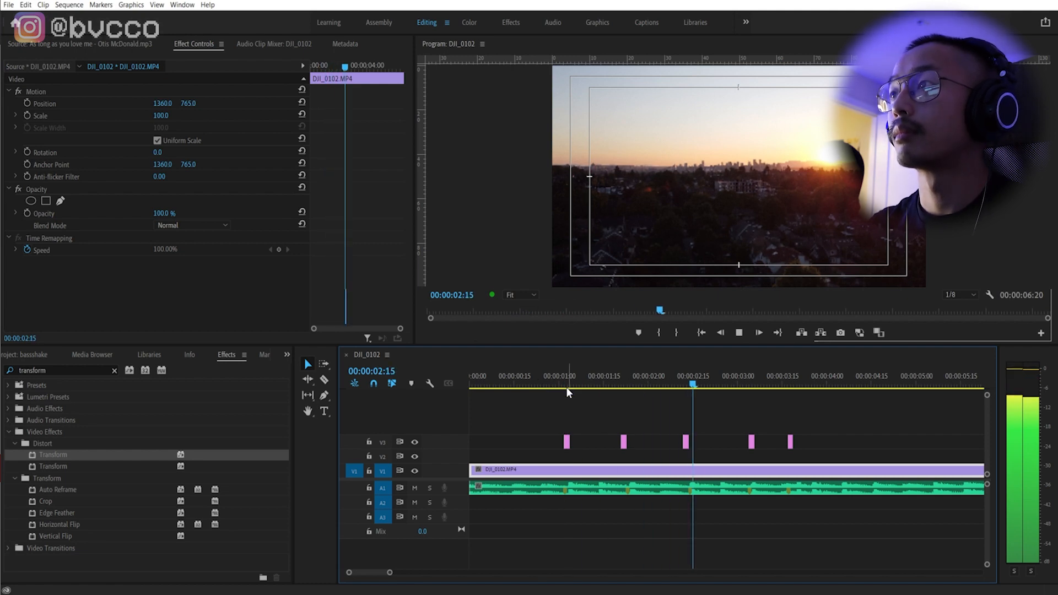
Search 'directional' and drop Directional Blur onto the first adjustment sliver
{"action": "left_click", "coordinate": [554, 383]}
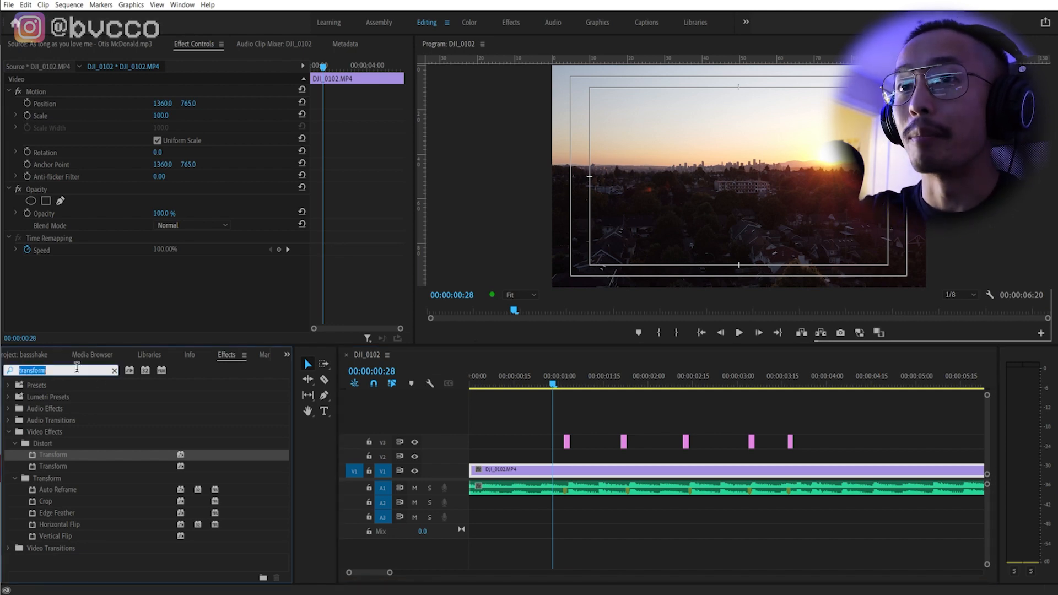
{"action": "type", "text": "directional"}
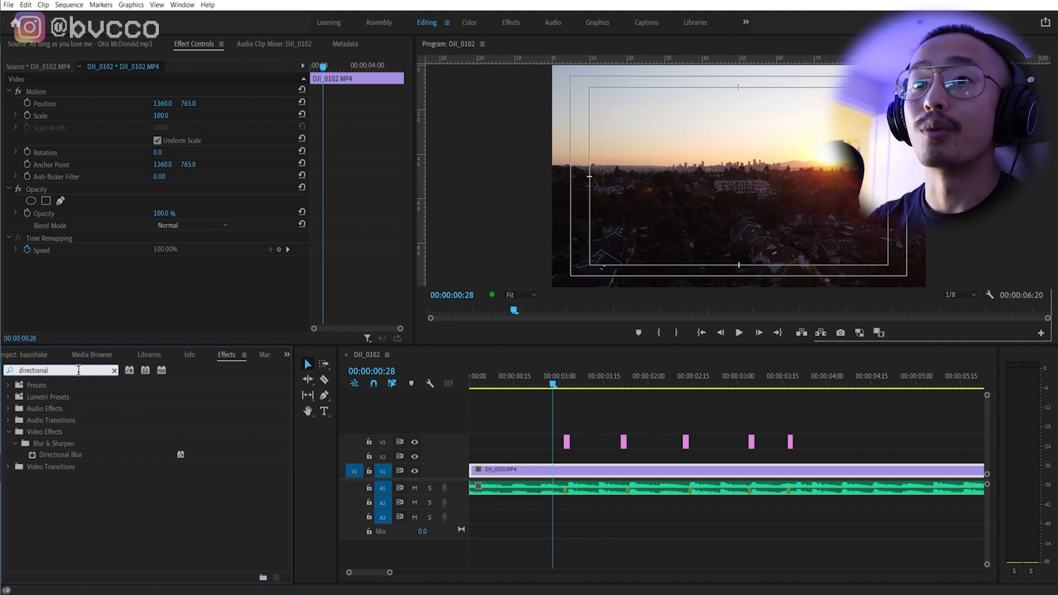
{"action": "left_click_drag", "start_coordinate": [59, 454], "coordinate": [567, 442]}
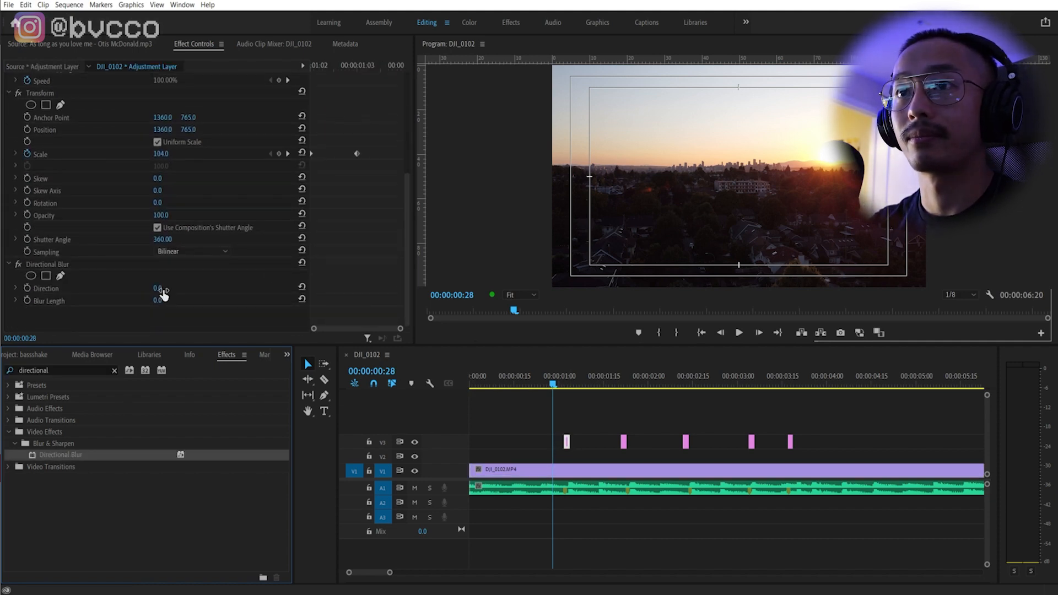
Angle the blur direction to 88° and raise the blur length to 92
{"action": "left_click_drag", "start_coordinate": [158, 288], "coordinate": [159, 283]}
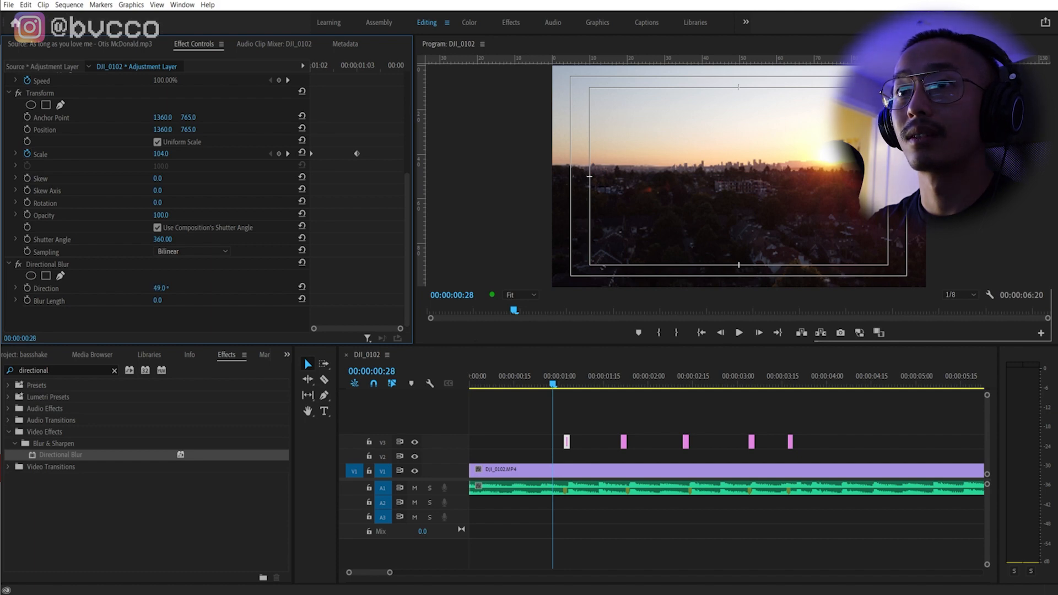
{"action": "left_click_drag", "start_coordinate": [161, 288], "coordinate": [170, 288]}
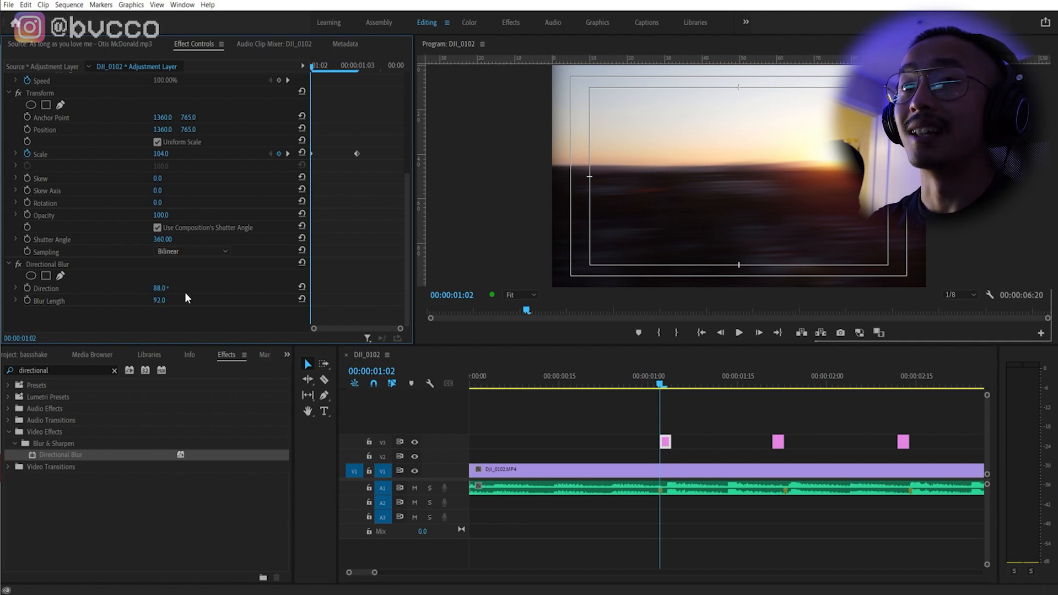
{"action": "left_click_drag", "start_coordinate": [159, 299], "coordinate": [159, 300]}
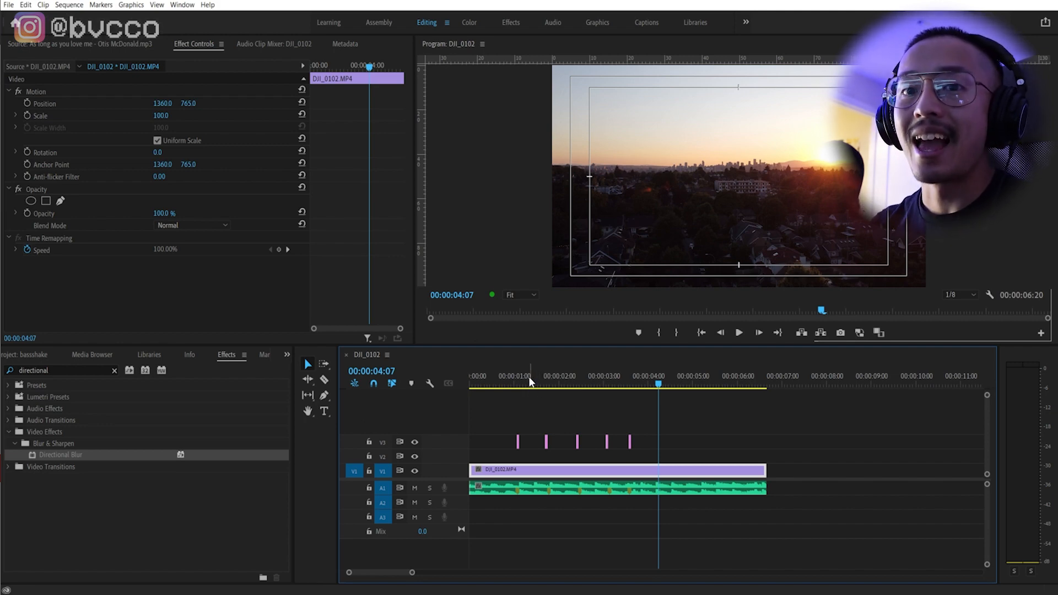
Nest the beat adjustment slivers into a sequence named 'BASS SHAKE EFFECT'
{"action": "left_click", "coordinate": [522, 384]}
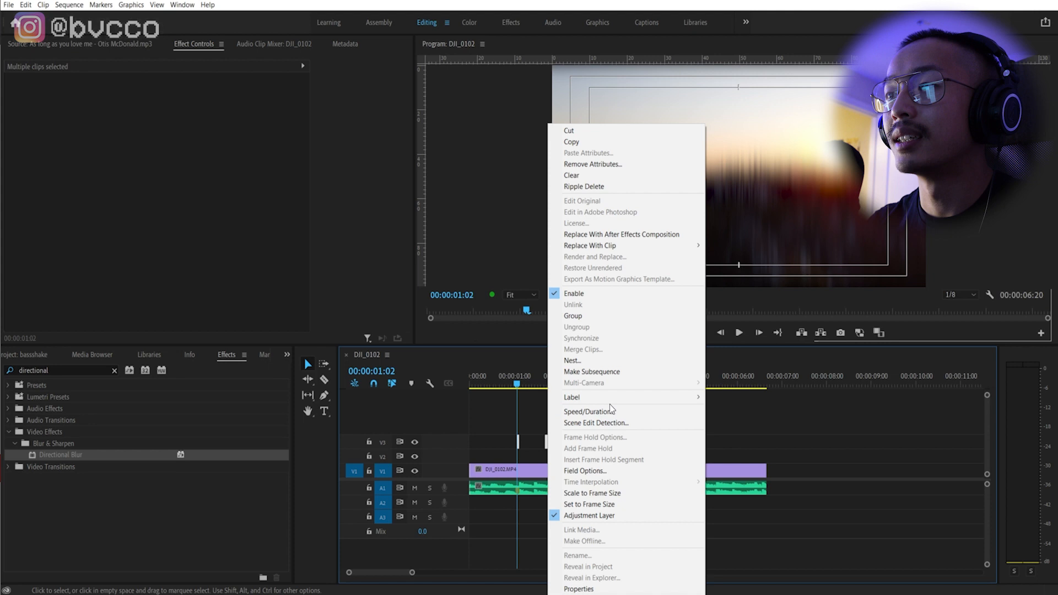
{"action": "left_click", "coordinate": [572, 360]}
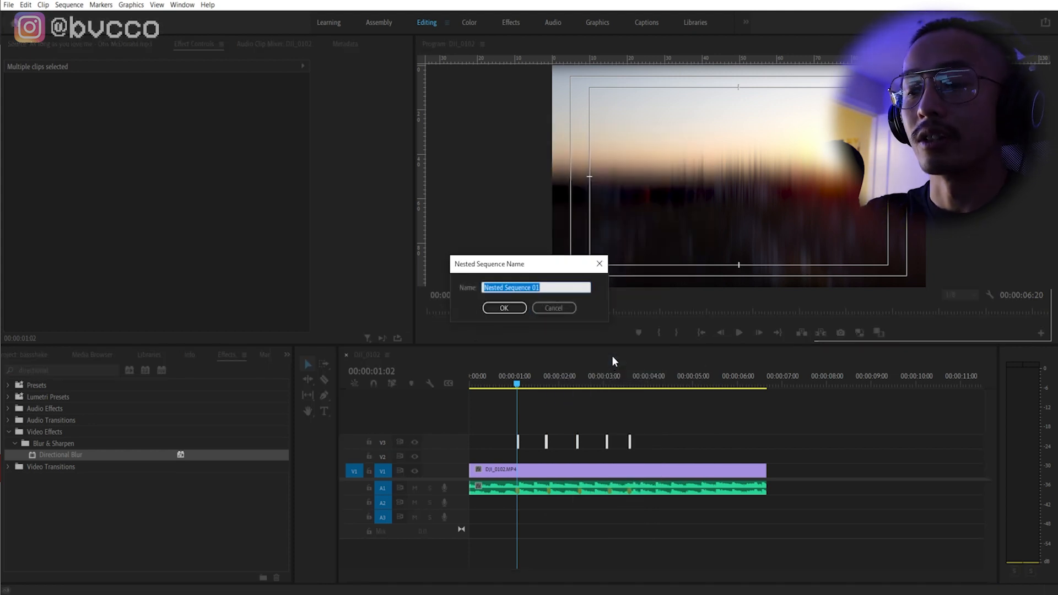
{"action": "type", "text": "BASS SHAKE"}
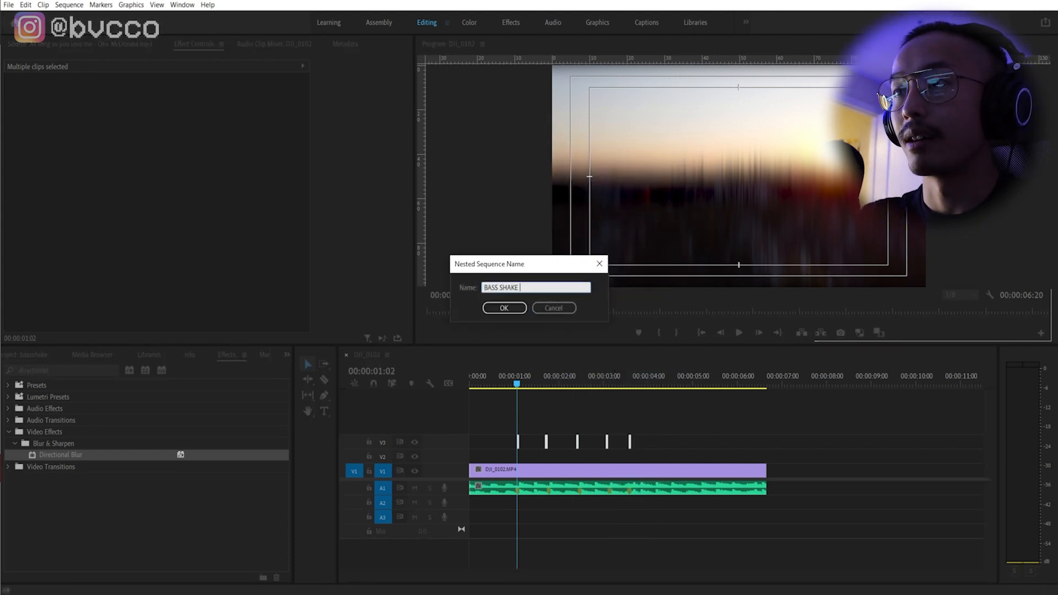
{"action": "type", "text": "EFFECT"}
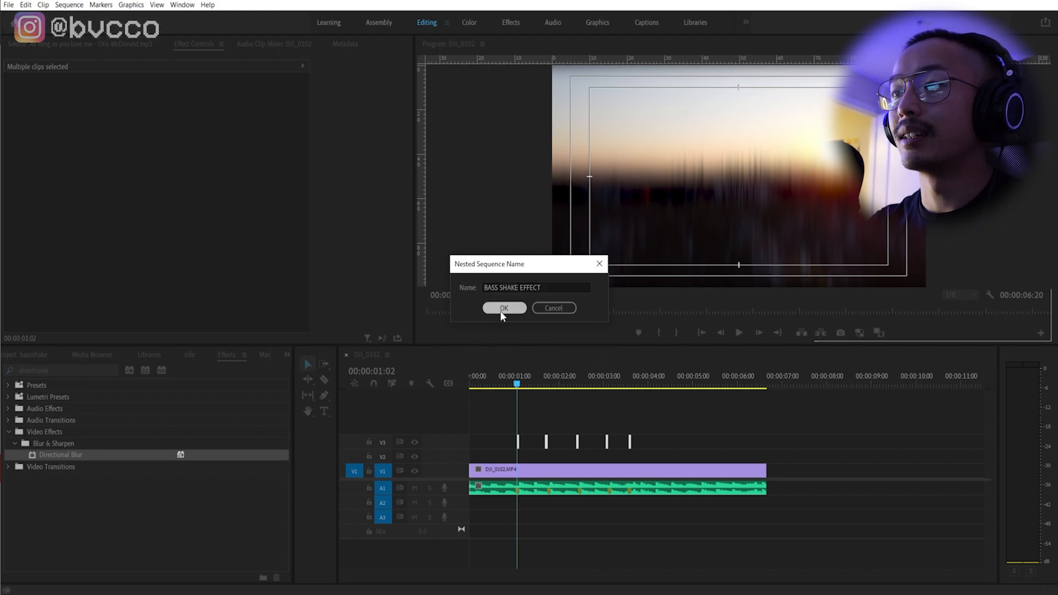
{"action": "left_click", "coordinate": [504, 309]}
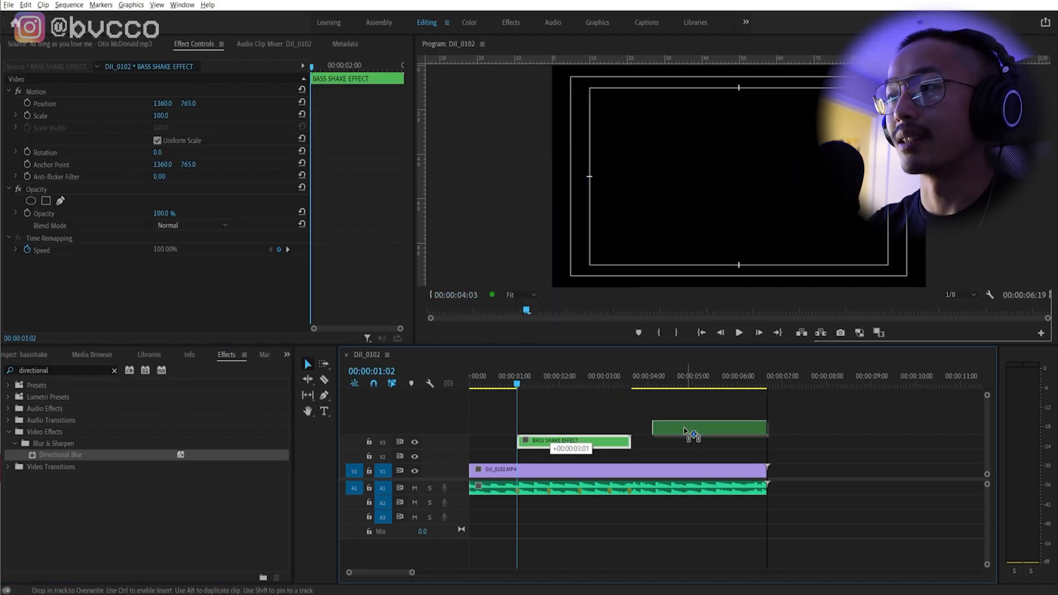